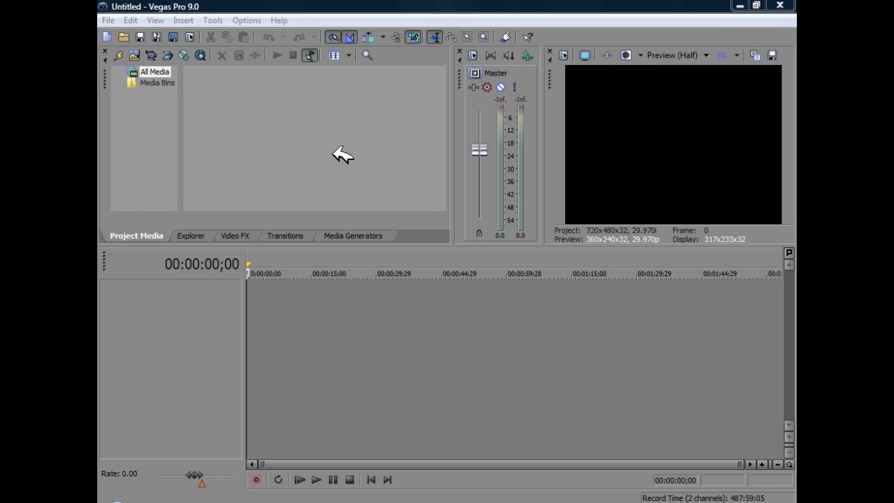
{"action": "mouse_move", "coordinate": [359, 11]}
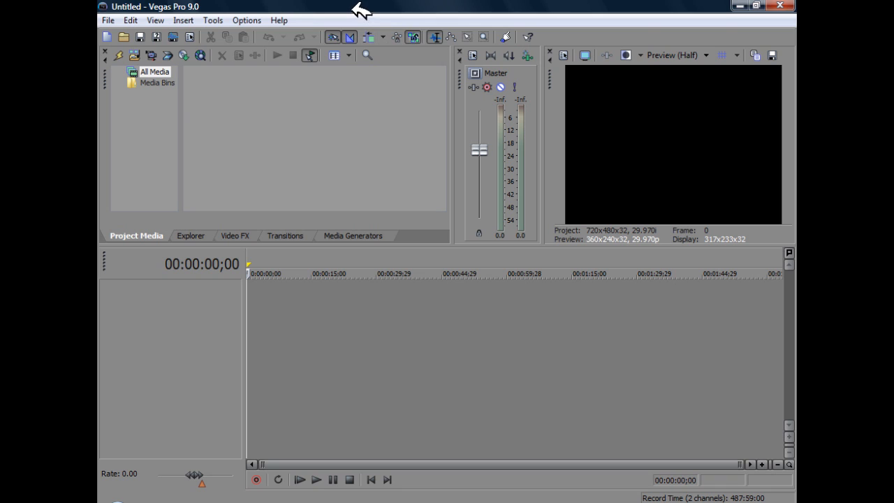
{"action": "mouse_move", "coordinate": [324, 6]}
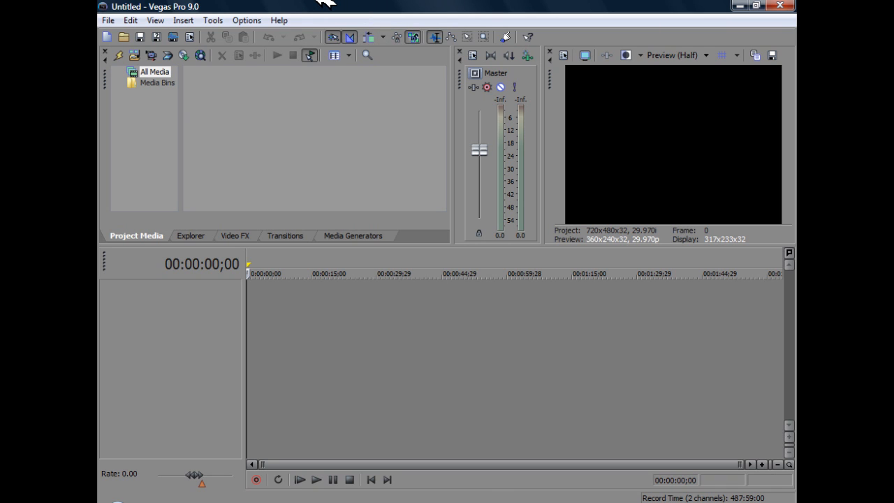
{"action": "mouse_move", "coordinate": [272, 10]}
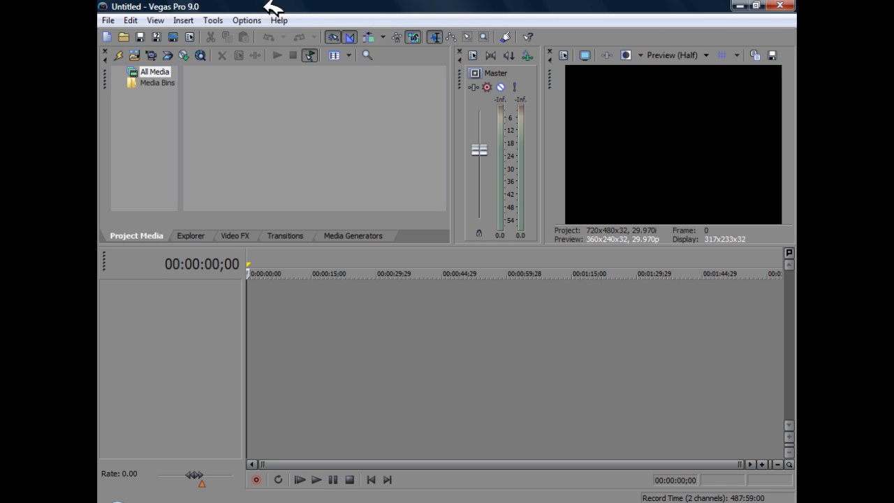
Step: Open the Options menu in Vegas Pro's menu bar
{"action": "left_click", "coordinate": [246, 20]}
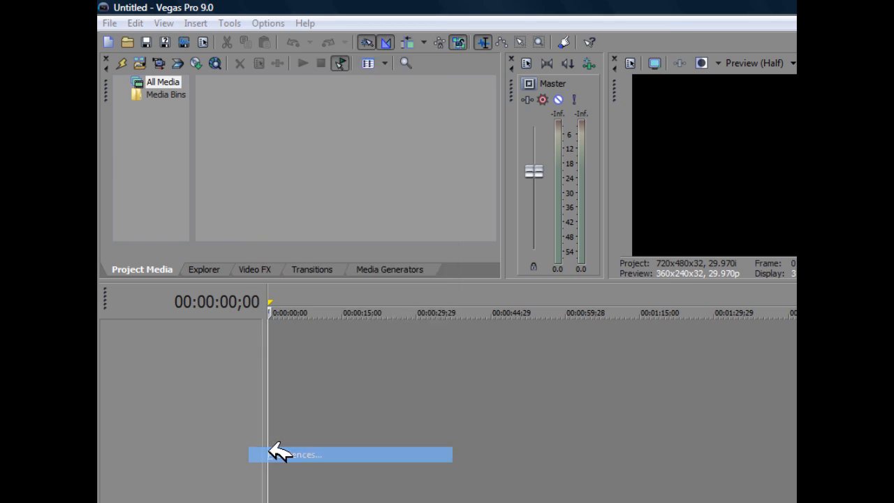
Step: Open Preferences on the VST Effects tab, showing an empty default VST search folder
{"action": "left_click", "coordinate": [303, 454]}
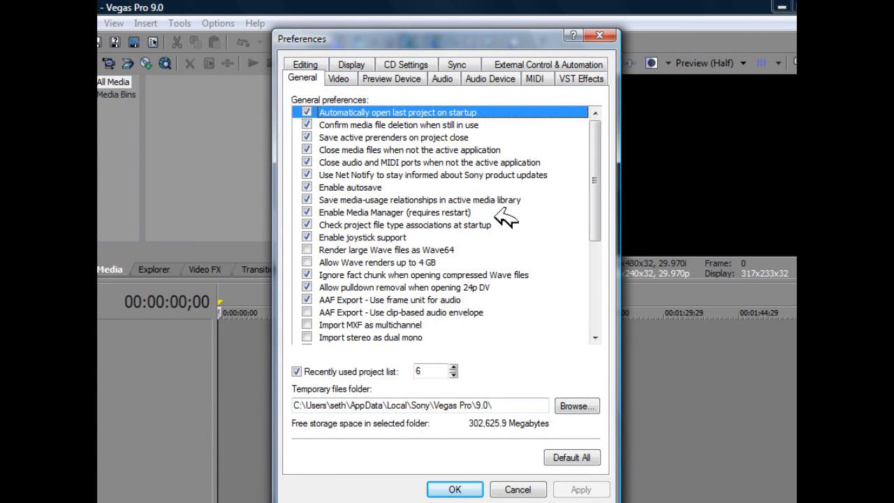
{"action": "mouse_move", "coordinate": [509, 98]}
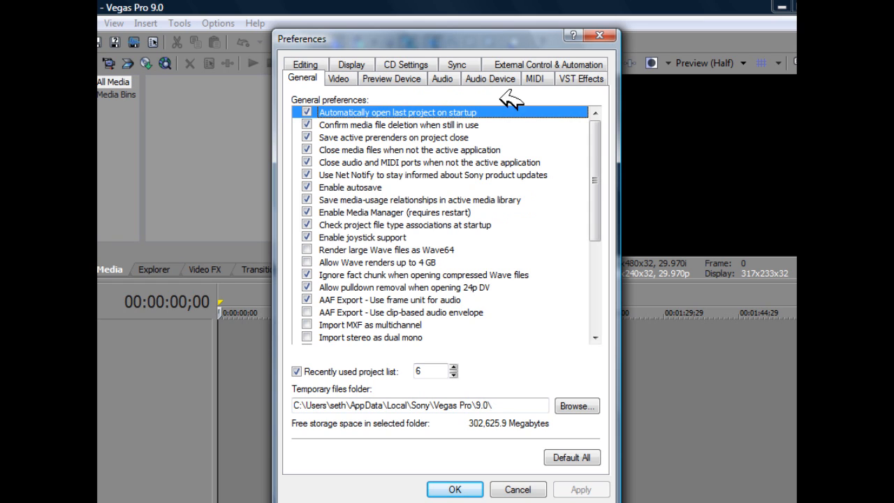
{"action": "left_click", "coordinate": [580, 77]}
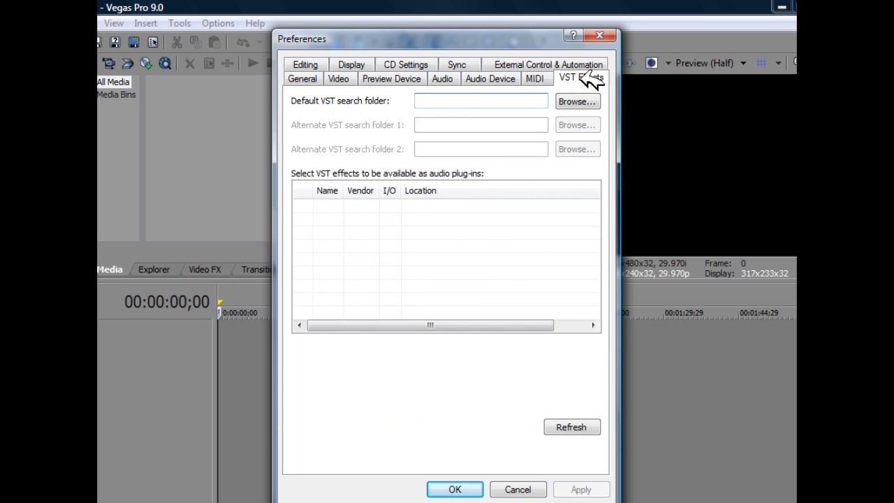
{"action": "mouse_move", "coordinate": [607, 90]}
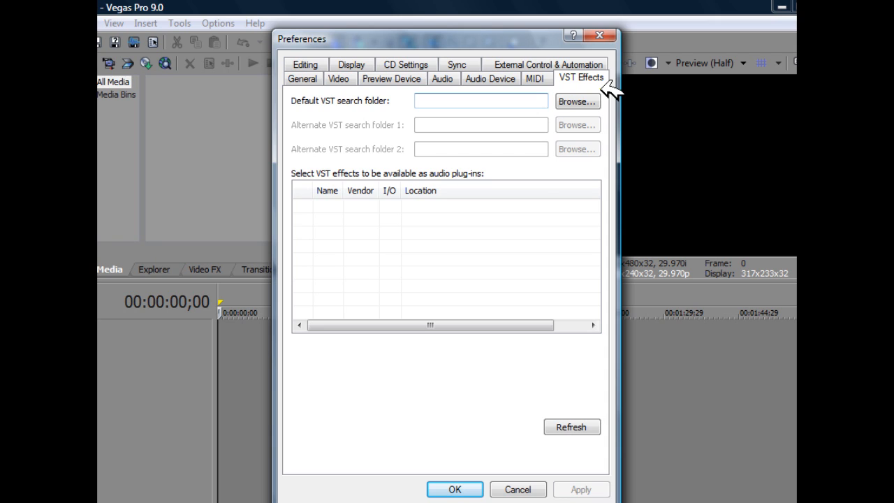
{"action": "mouse_move", "coordinate": [362, 116]}
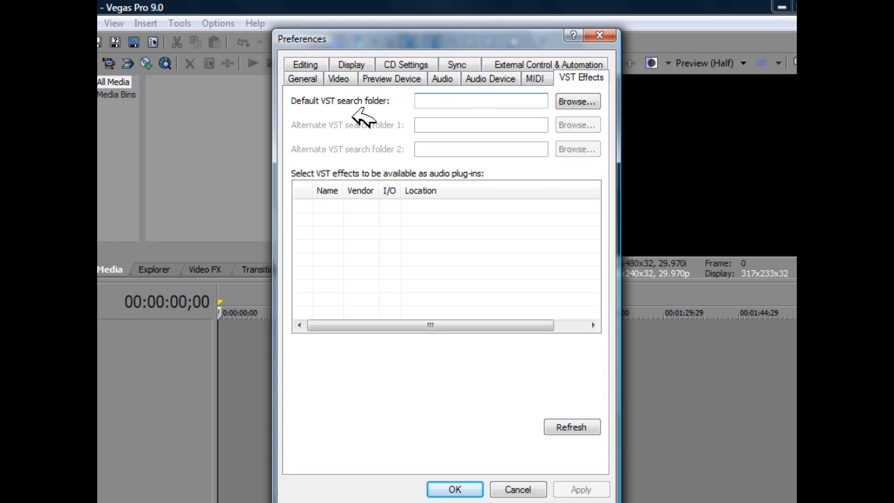
{"action": "left_click", "coordinate": [480, 100]}
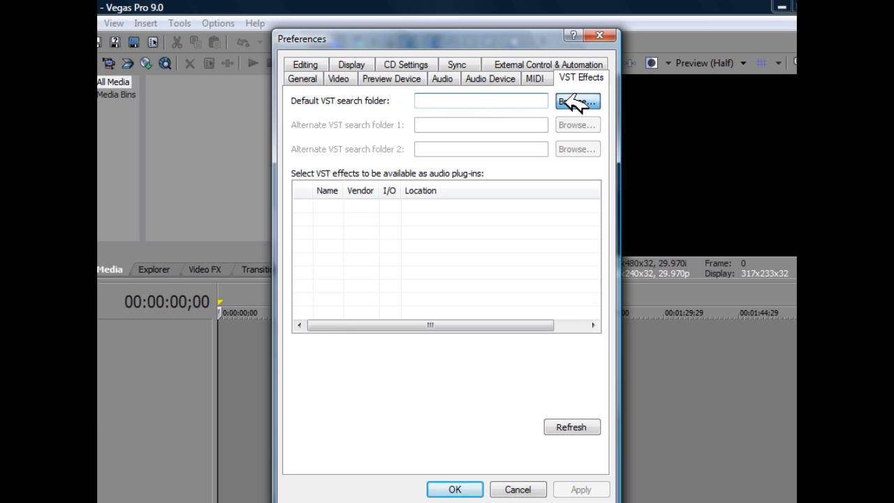
Step: Browse to Program Files (x86)\VstPlugins and confirm it as the default VST search folder
{"action": "left_click", "coordinate": [577, 101]}
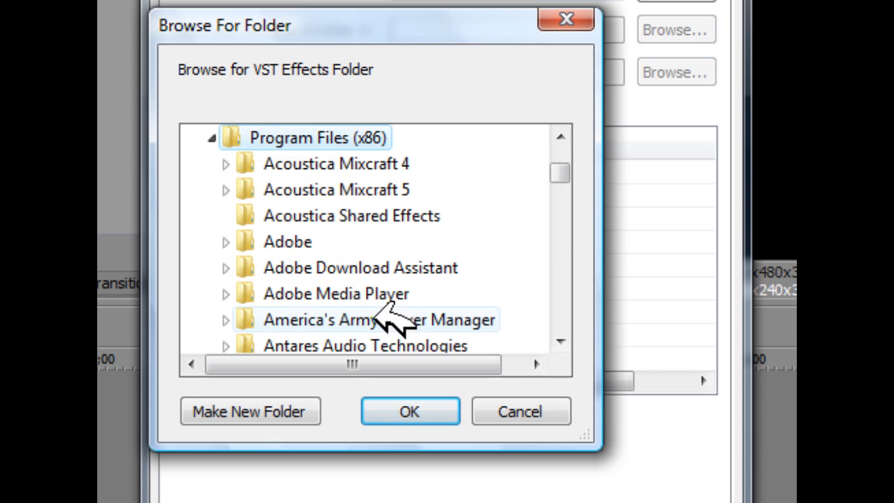
{"action": "scroll", "scroll_direction": "down", "scroll_amount": 3}
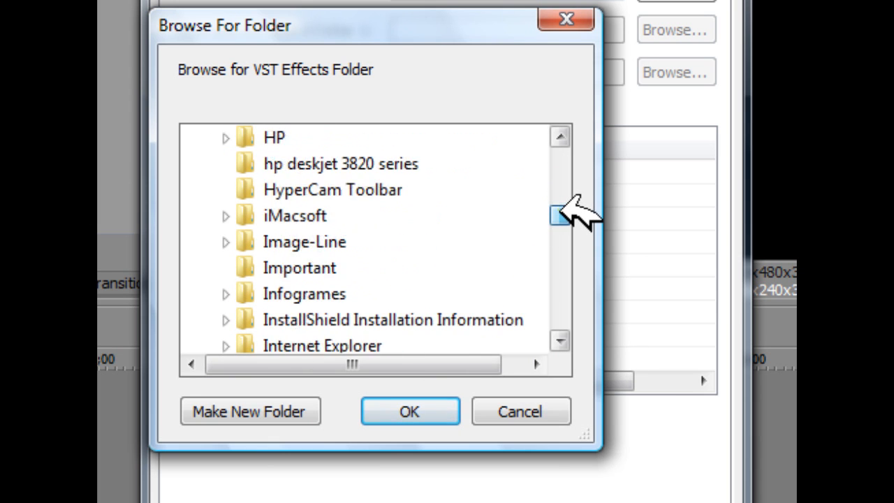
{"action": "scroll", "scroll_direction": "down", "scroll_amount": 3}
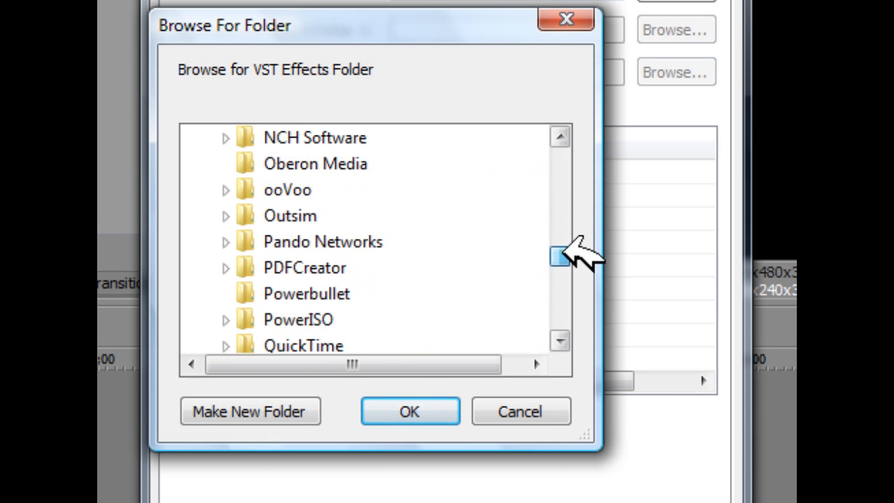
{"action": "scroll", "scroll_direction": "down", "scroll_amount": 3}
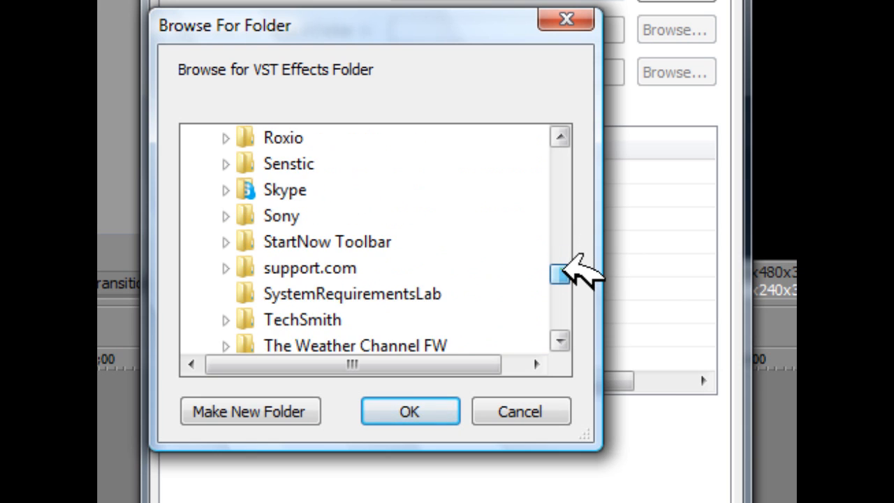
{"action": "scroll", "scroll_direction": "down", "scroll_amount": 3}
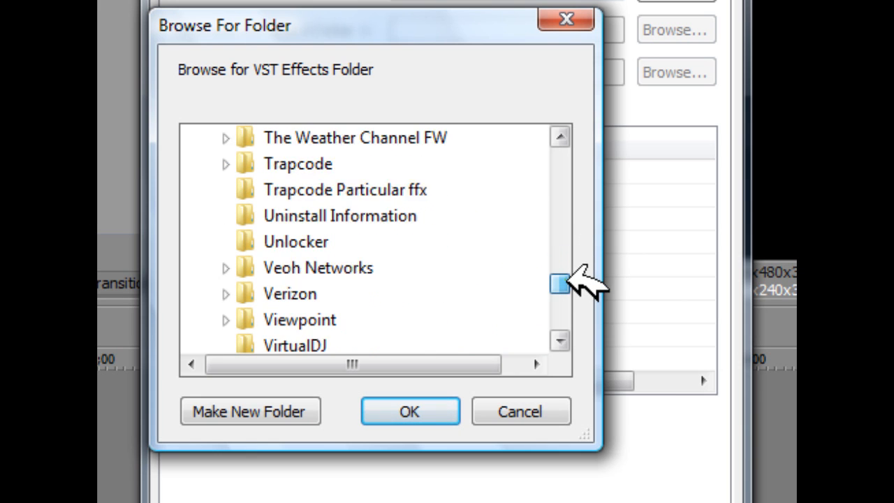
{"action": "scroll", "scroll_direction": "down", "scroll_amount": 3}
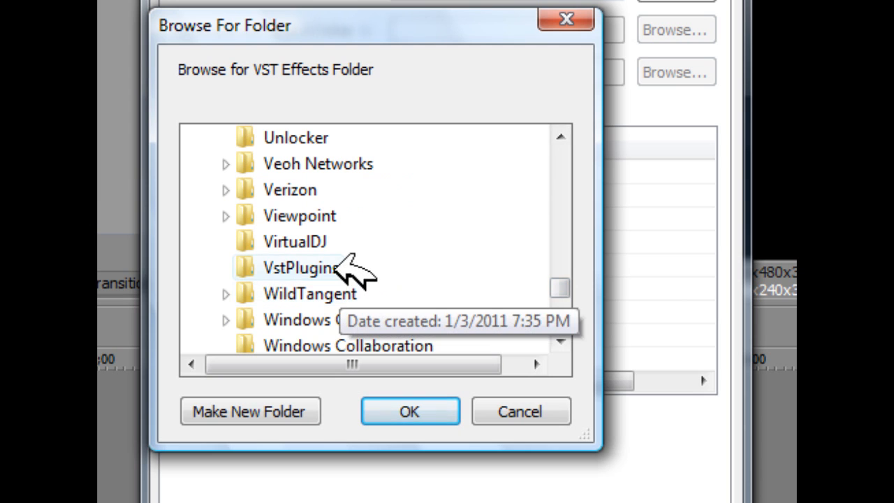
{"action": "left_click", "coordinate": [300, 267]}
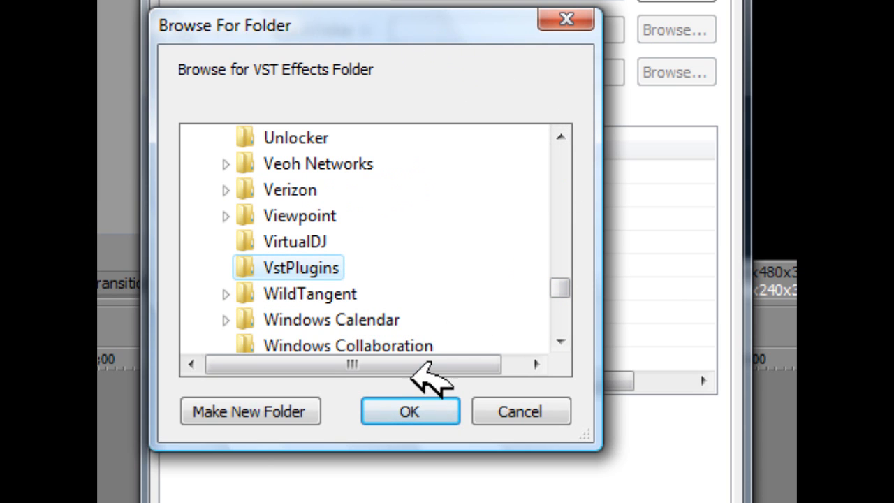
{"action": "left_click", "coordinate": [409, 410]}
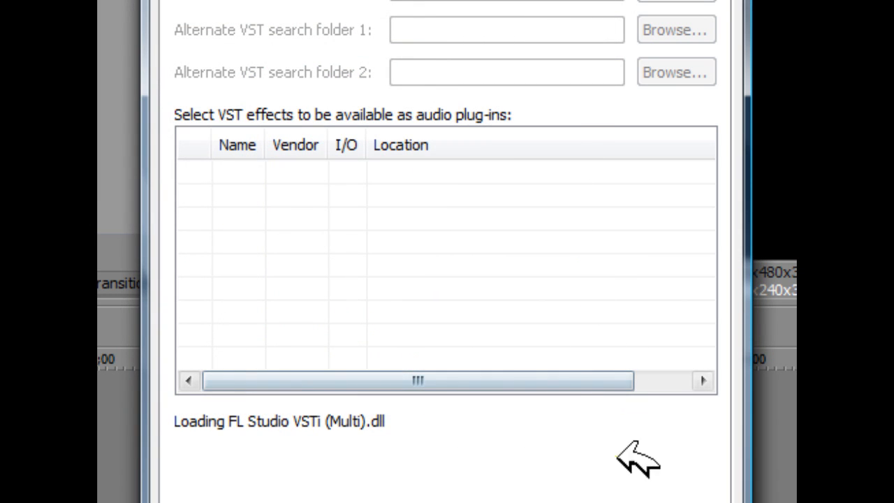
{"action": "mouse_move", "coordinate": [415, 380]}
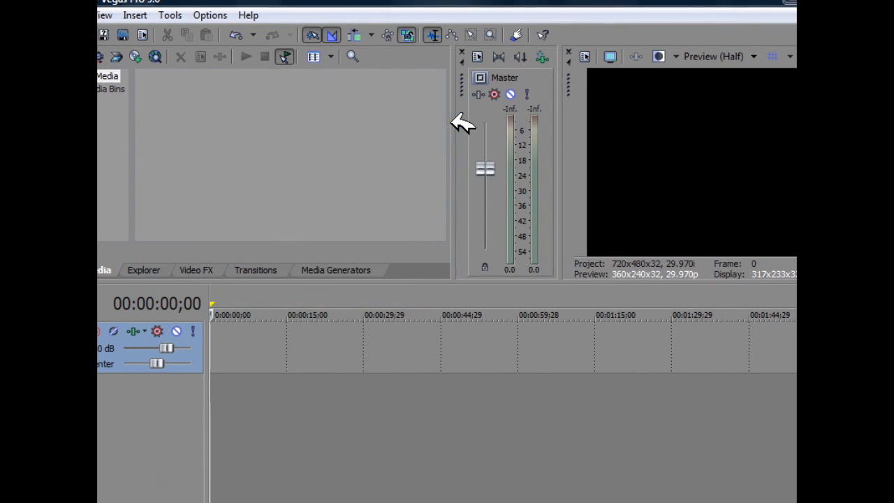
{"action": "mouse_move", "coordinate": [425, 161]}
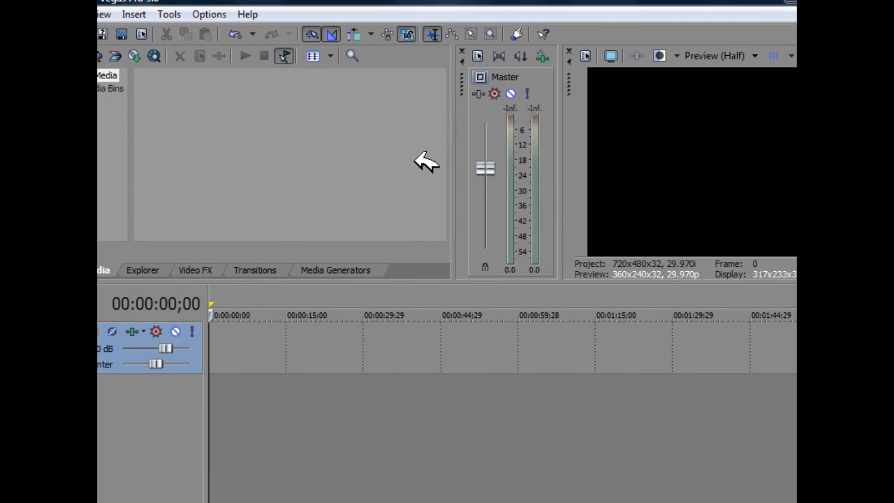
{"action": "mouse_move", "coordinate": [251, 459]}
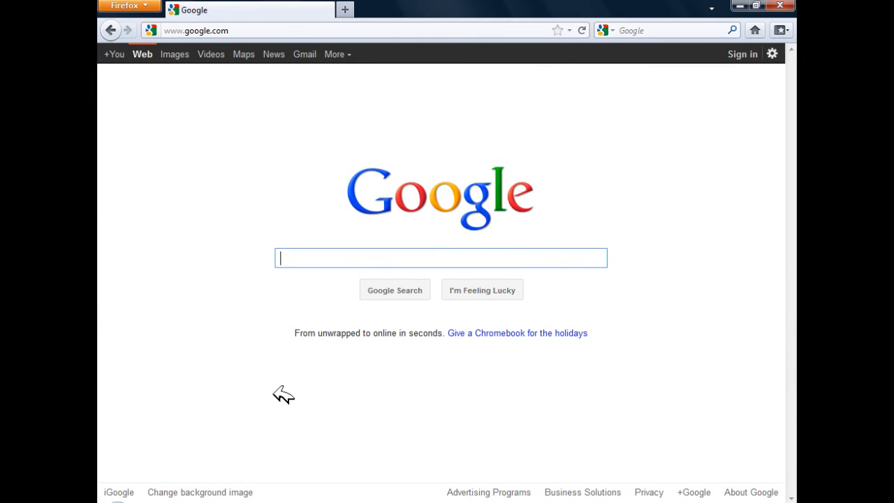
{"action": "mouse_move", "coordinate": [211, 248]}
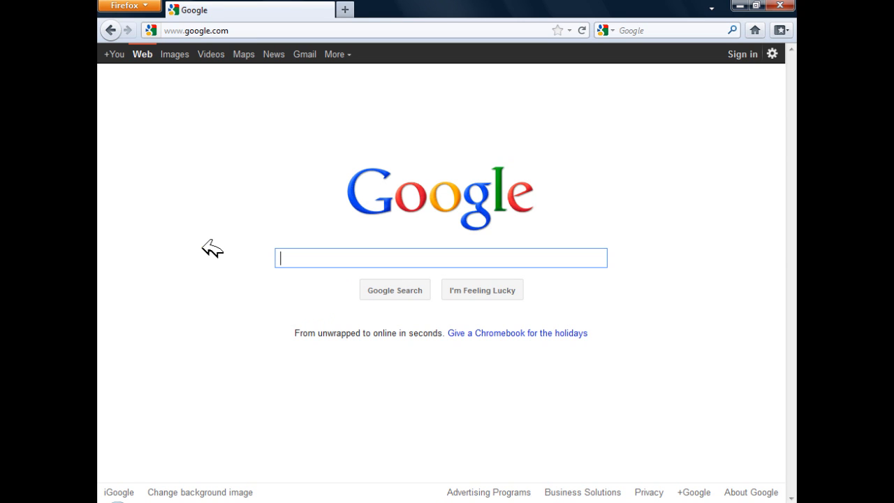
Step: Search Google for 'vst plugins' and open the VSTPLANET free plug-ins site
{"action": "type", "text": "vst"}
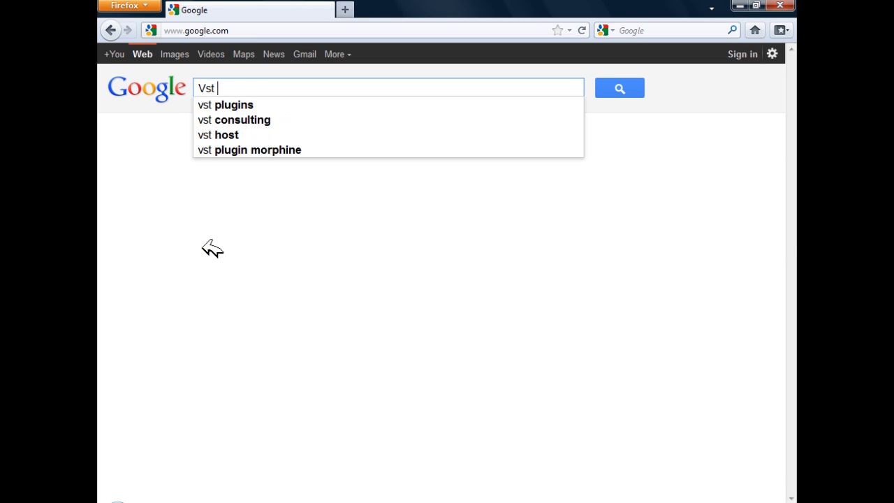
{"action": "left_click", "coordinate": [234, 104]}
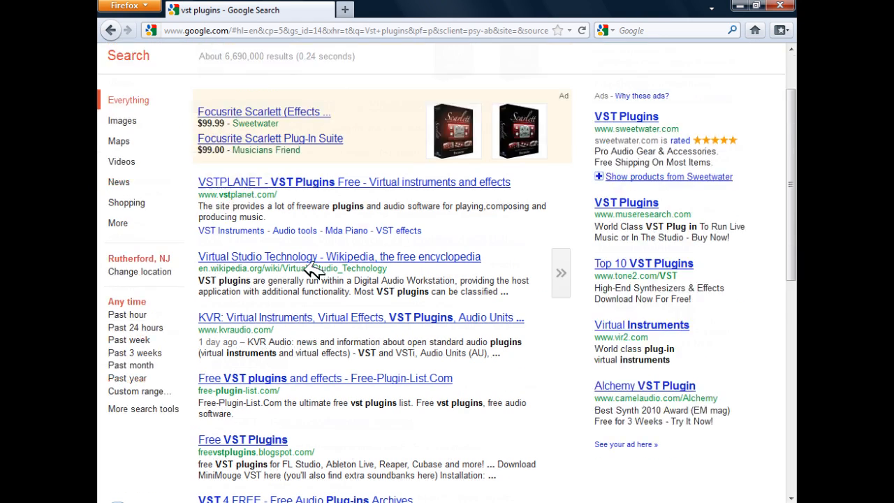
{"action": "scroll", "scroll_direction": "down", "scroll_amount": 3}
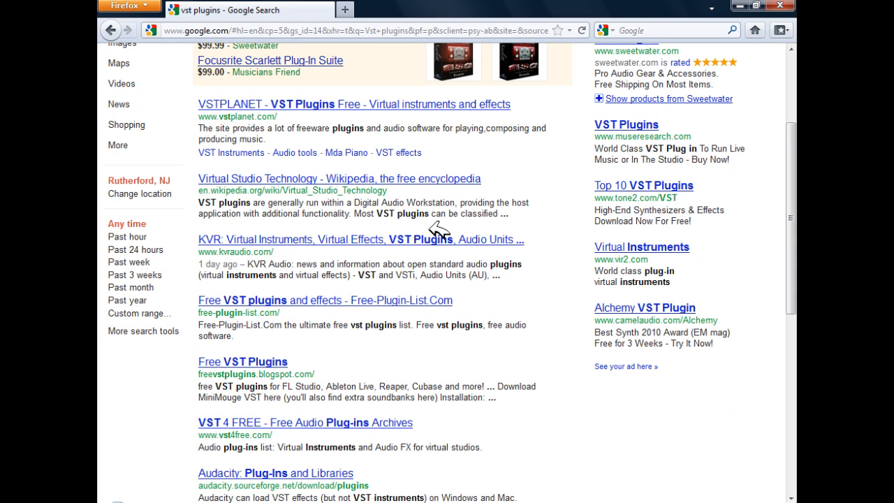
{"action": "scroll", "scroll_direction": "down", "scroll_amount": 3}
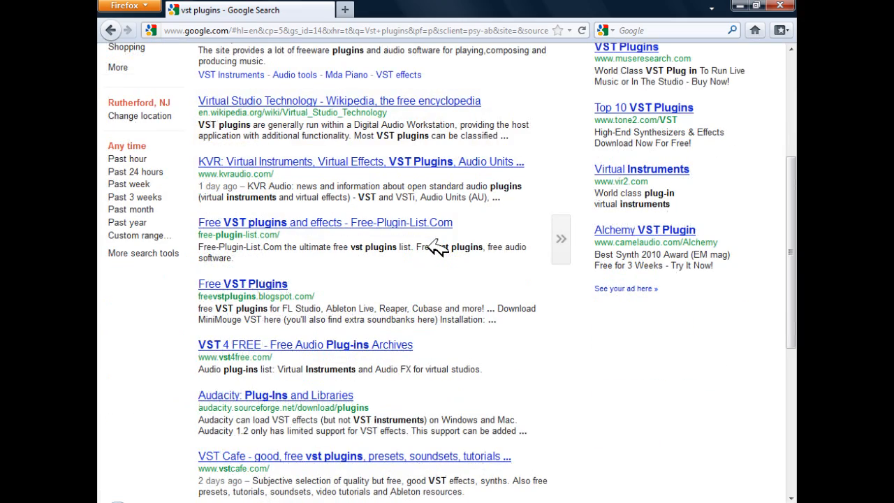
{"action": "scroll", "scroll_direction": "up", "scroll_amount": 3}
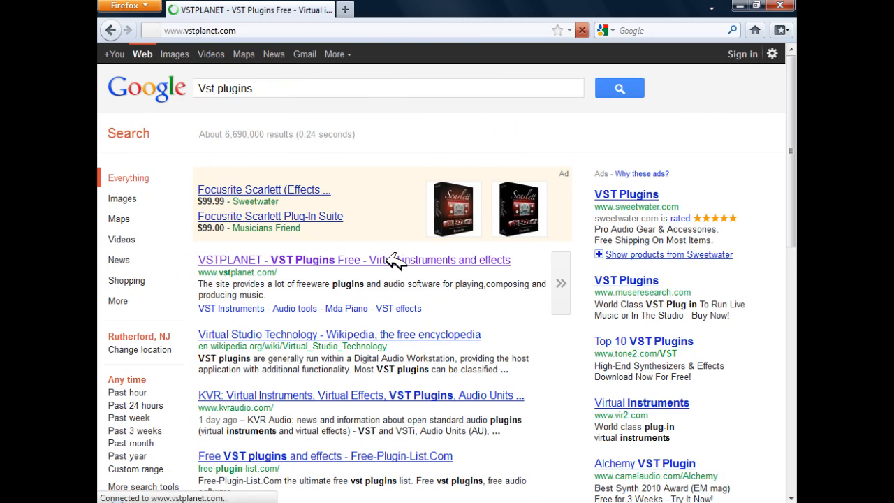
{"action": "left_click", "coordinate": [352, 259]}
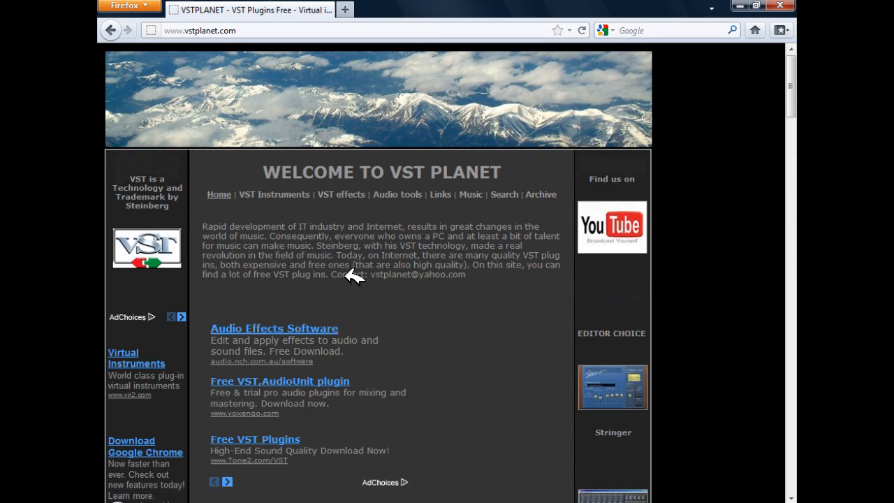
Step: Go to VST Effects > Reverb and click DOWNLOAD 365 kb for SIR v.1.011
{"action": "scroll", "scroll_direction": "down", "scroll_amount": 3}
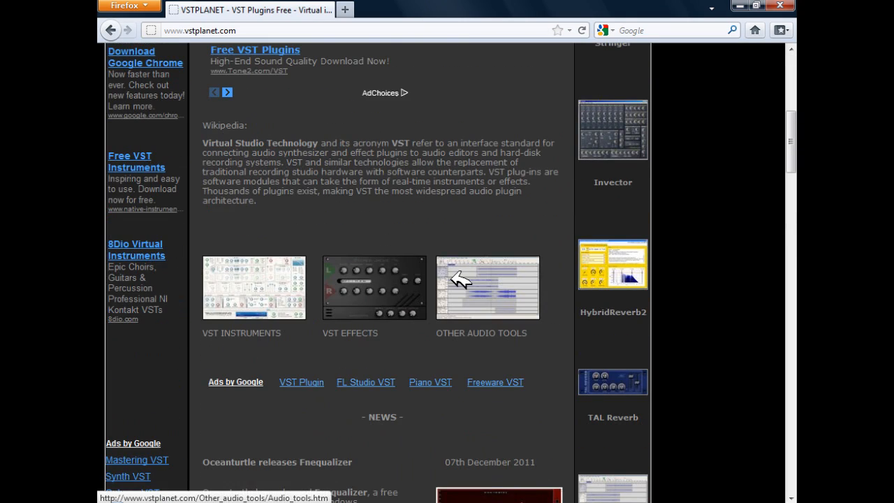
{"action": "left_click", "coordinate": [374, 287]}
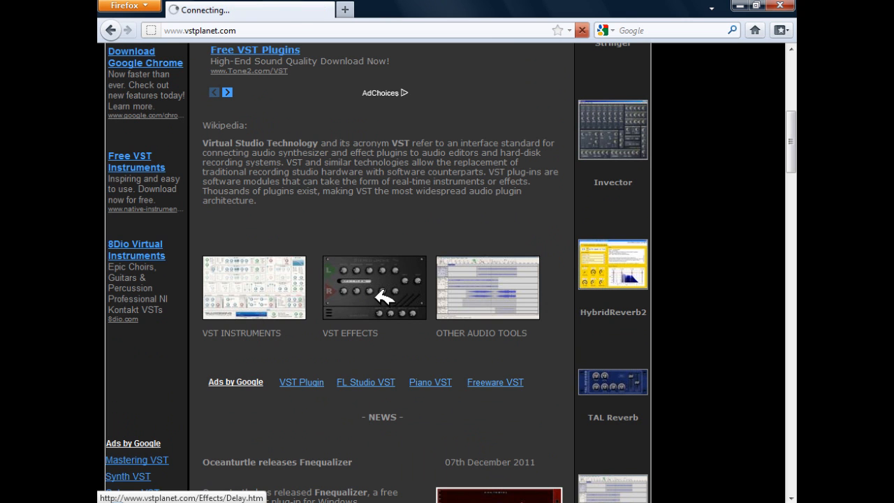
{"action": "left_click", "coordinate": [374, 287]}
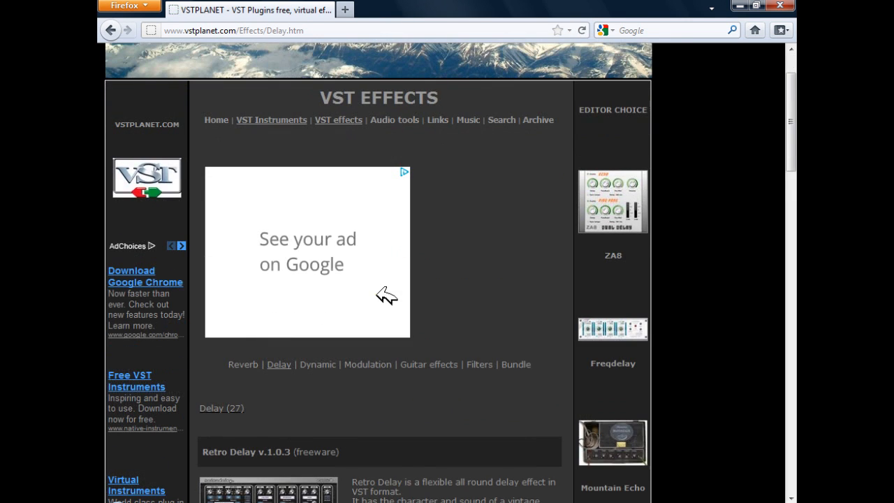
{"action": "scroll", "scroll_direction": "down", "scroll_amount": 3}
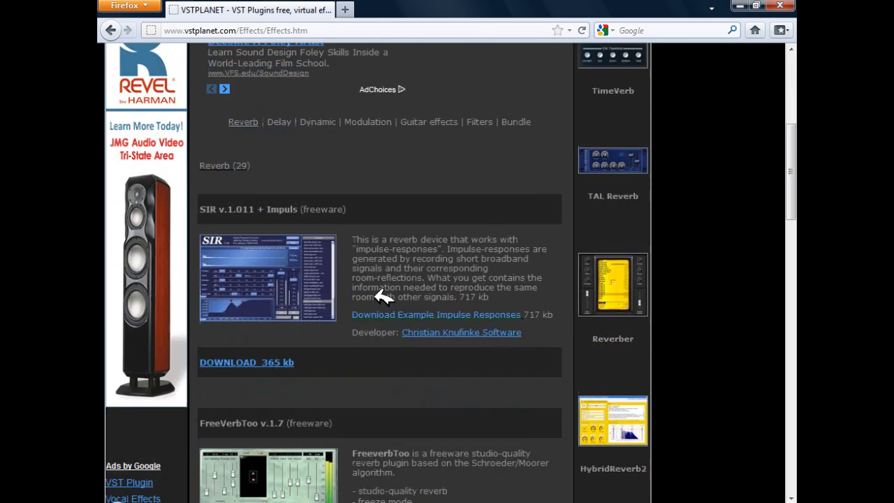
{"action": "left_click", "coordinate": [240, 361]}
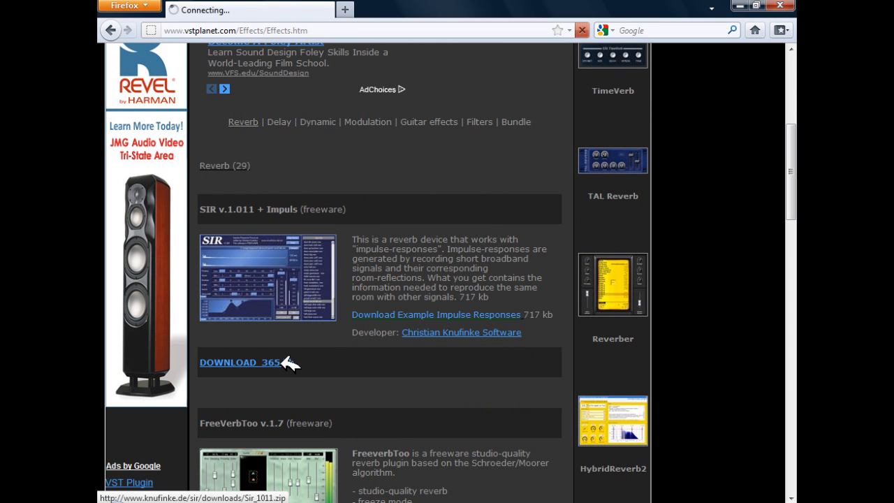
Step: Save Sir_1011.zip, show it in its folder, and open the Sir_1011 folder
{"action": "left_click", "coordinate": [241, 361]}
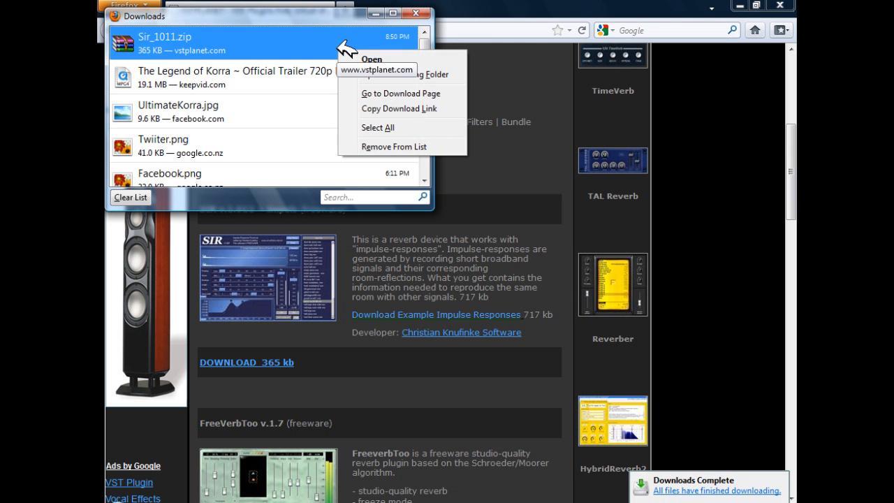
{"action": "left_click", "coordinate": [414, 12]}
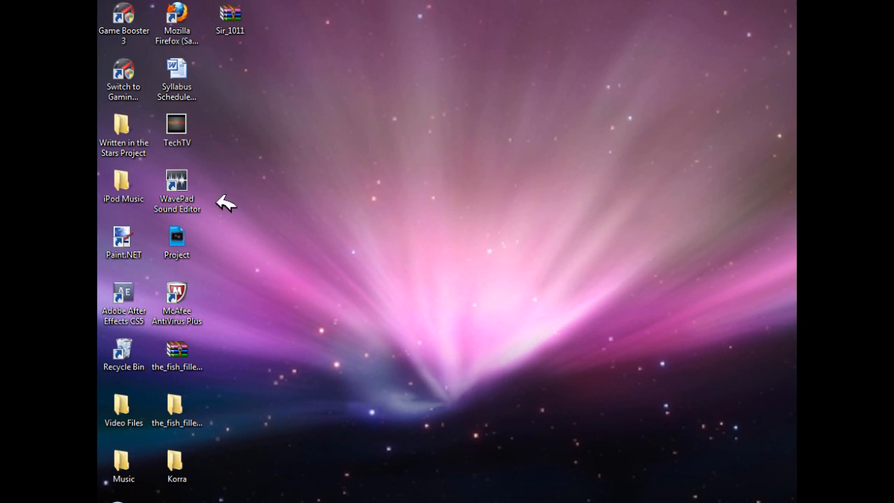
{"action": "mouse_move", "coordinate": [324, 114]}
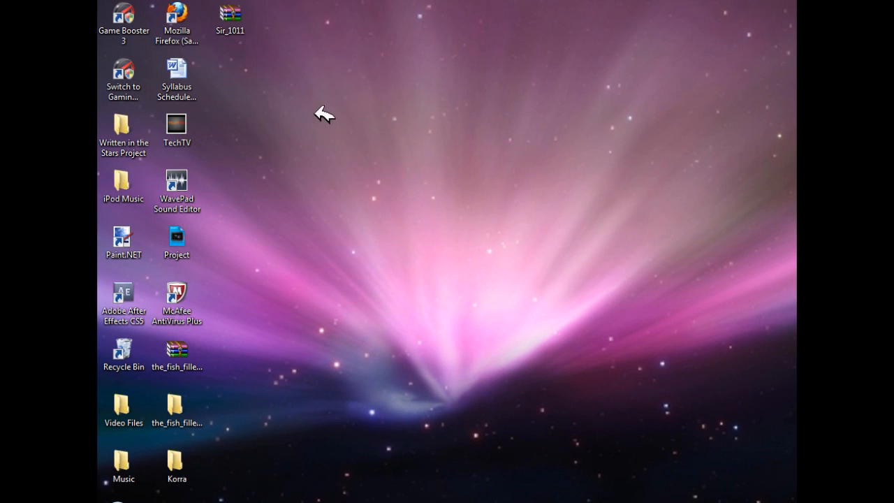
{"action": "mouse_move", "coordinate": [256, 91]}
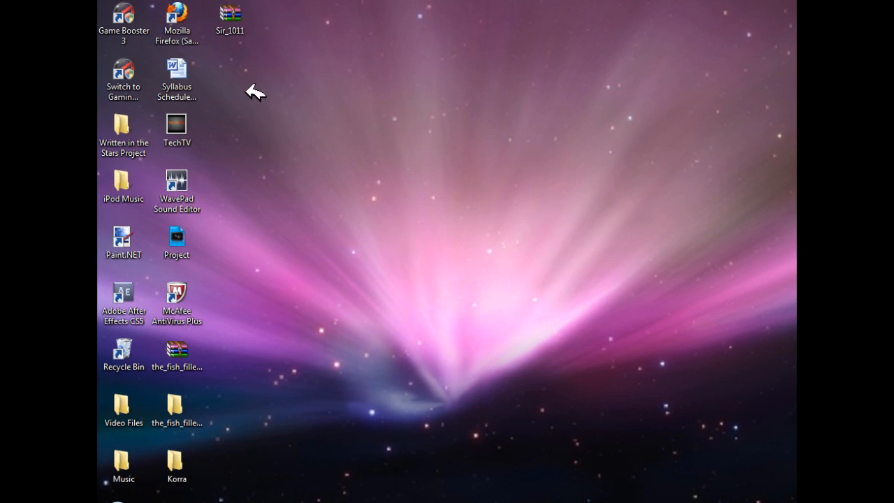
{"action": "double_click", "coordinate": [229, 12]}
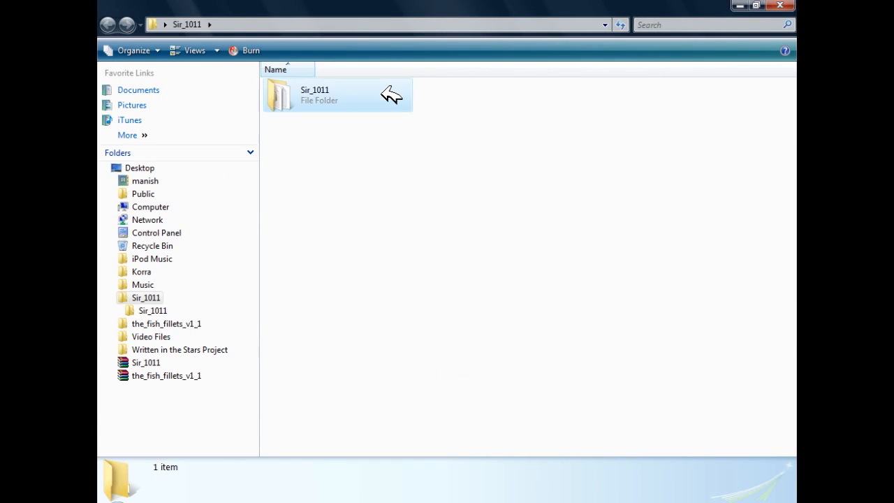
Step: Move the SIR file into C:\Program Files (x86)\VstPlugins, granting administrator permission
{"action": "double_click", "coordinate": [337, 95]}
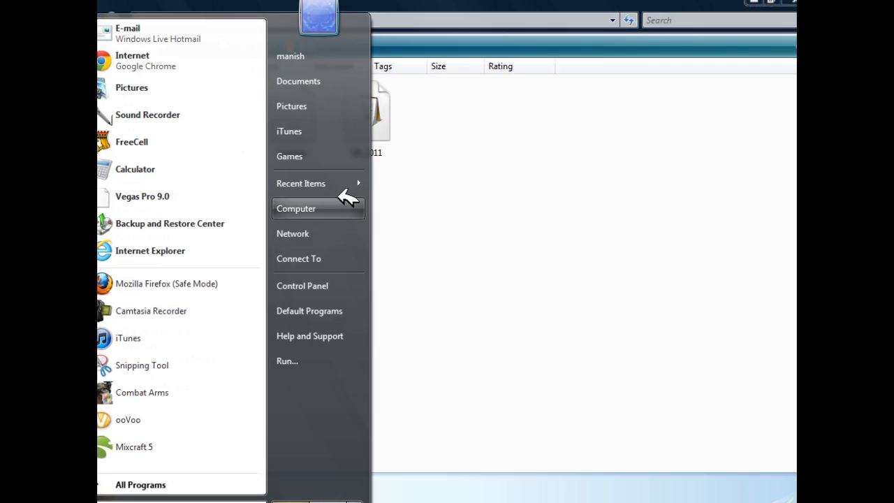
{"action": "left_click", "coordinate": [296, 209]}
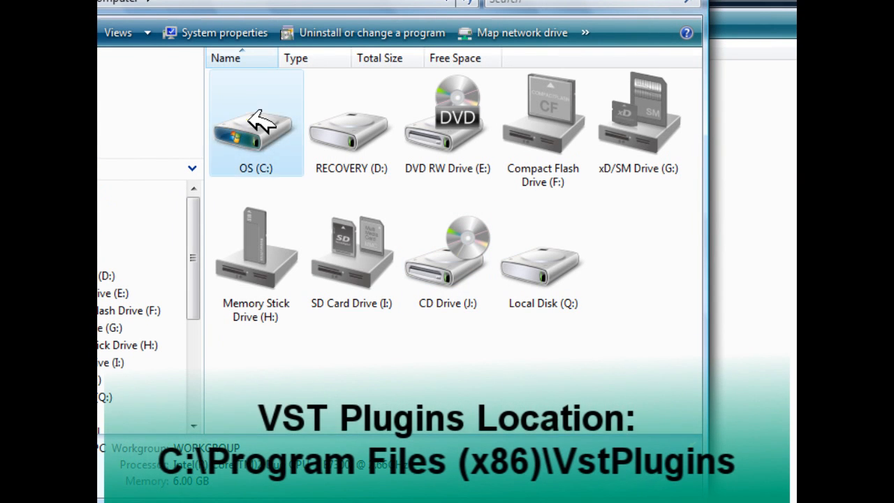
{"action": "double_click", "coordinate": [256, 123]}
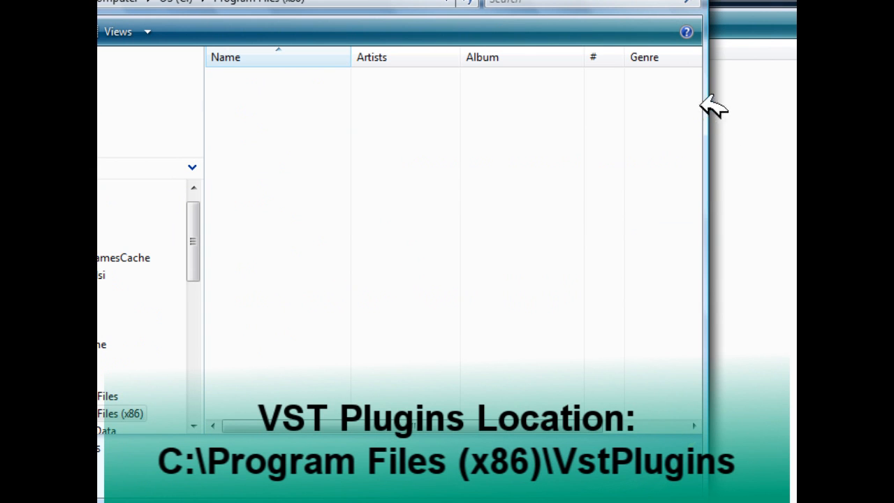
{"action": "scroll", "scroll_direction": "down", "scroll_amount": 3}
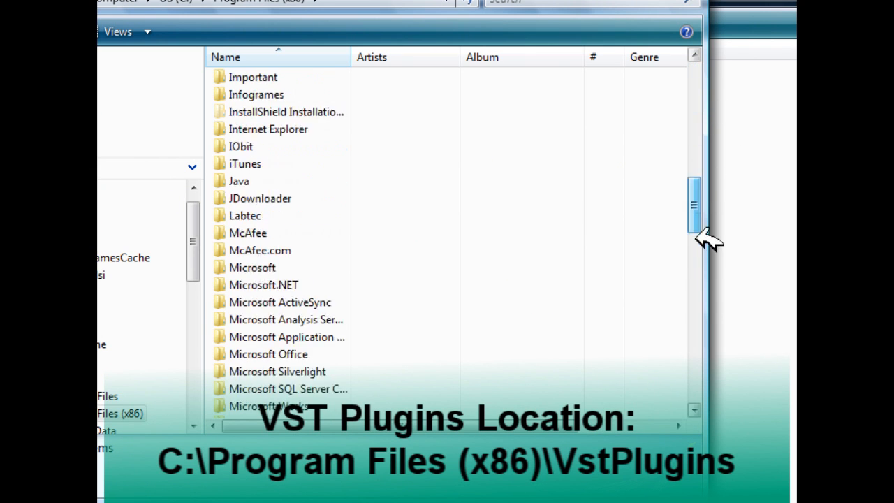
{"action": "scroll", "scroll_direction": "down", "scroll_amount": 3}
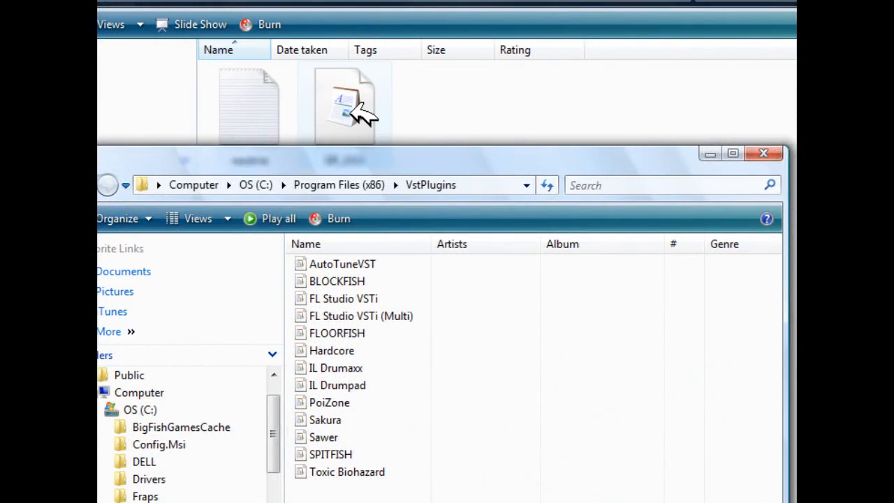
{"action": "left_click", "coordinate": [343, 104]}
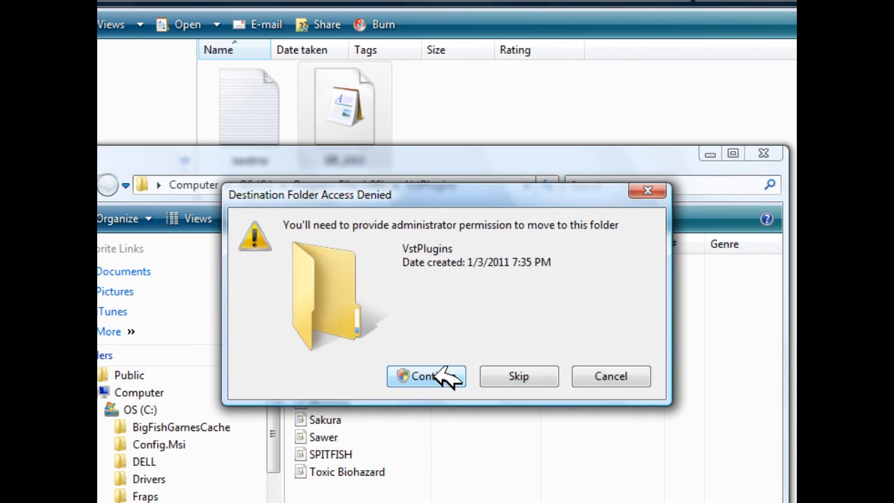
{"action": "left_click", "coordinate": [426, 375]}
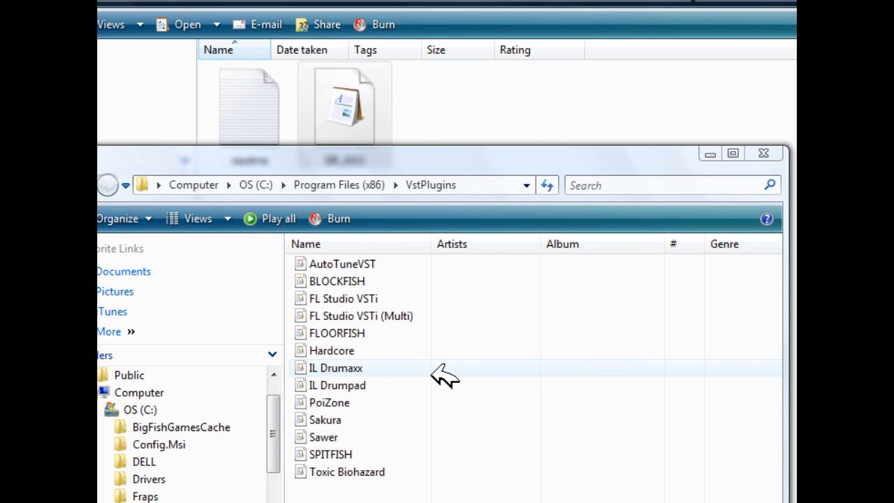